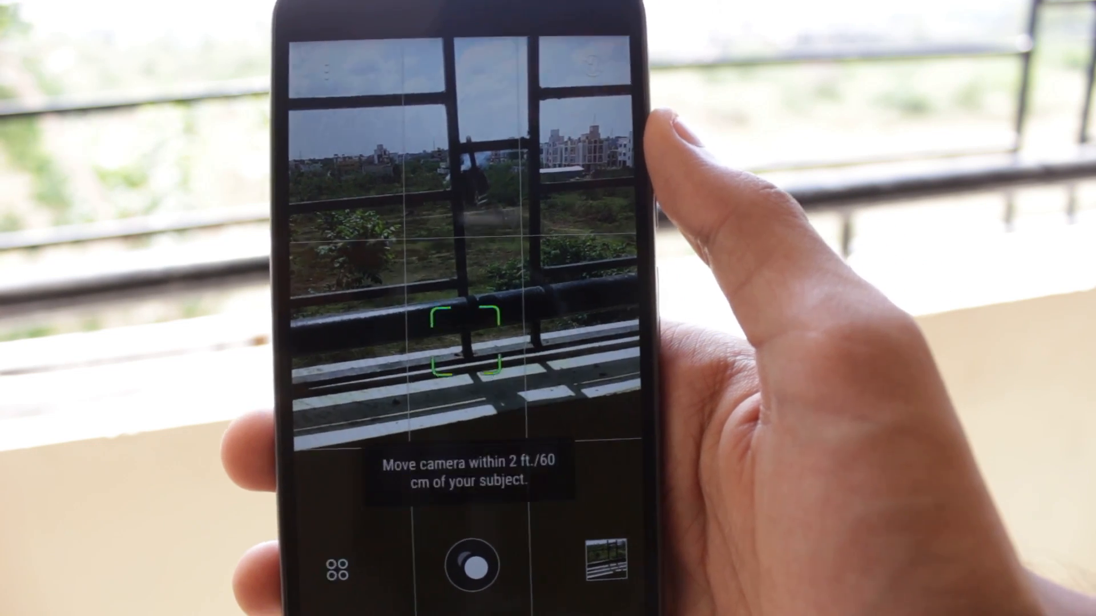
# Step: Open the camera modes list showing Bokeh, Selfie, Photo Booth, Camera, Split Capture and Panorama
pyautogui.click(337, 571)
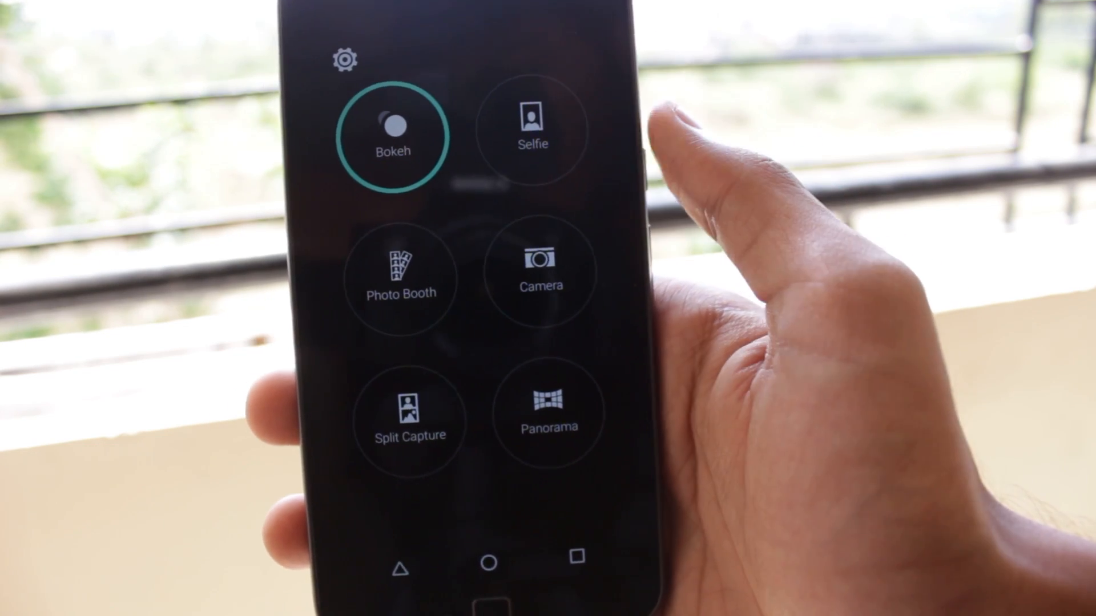